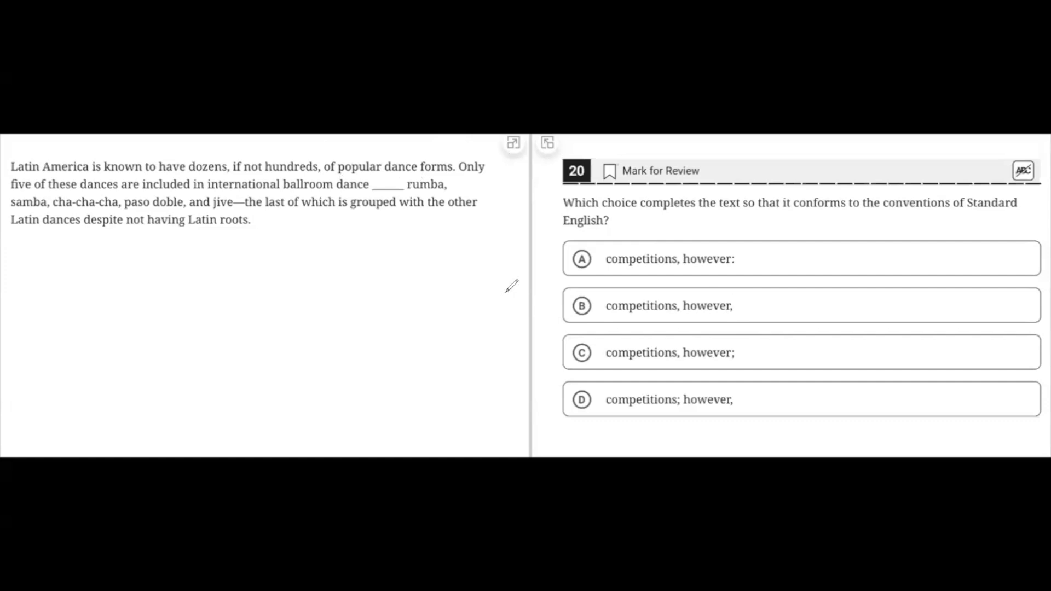
pyautogui.moveTo(511, 285)
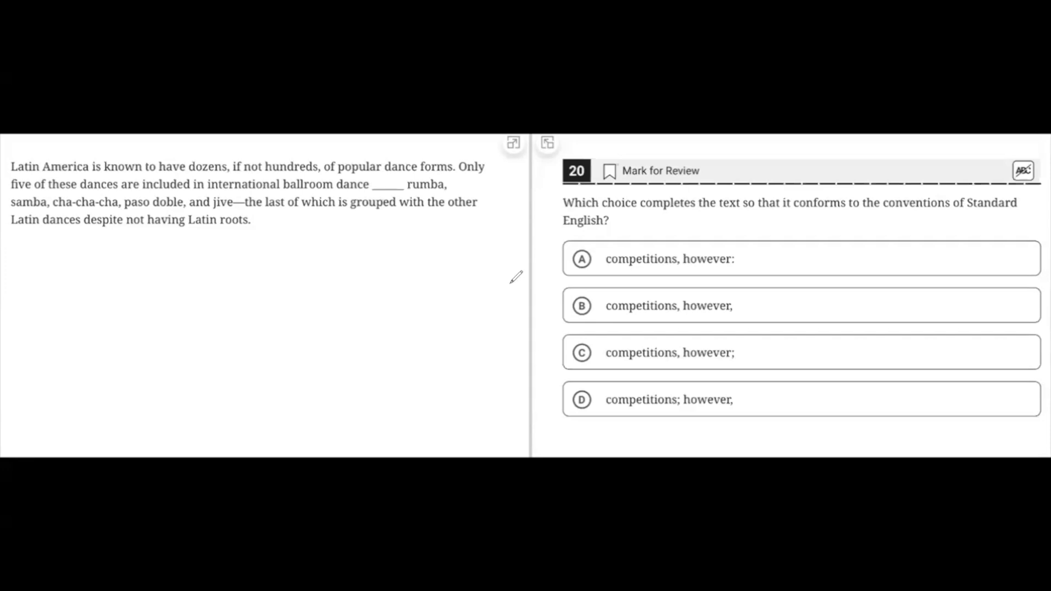
pyautogui.moveTo(513, 278)
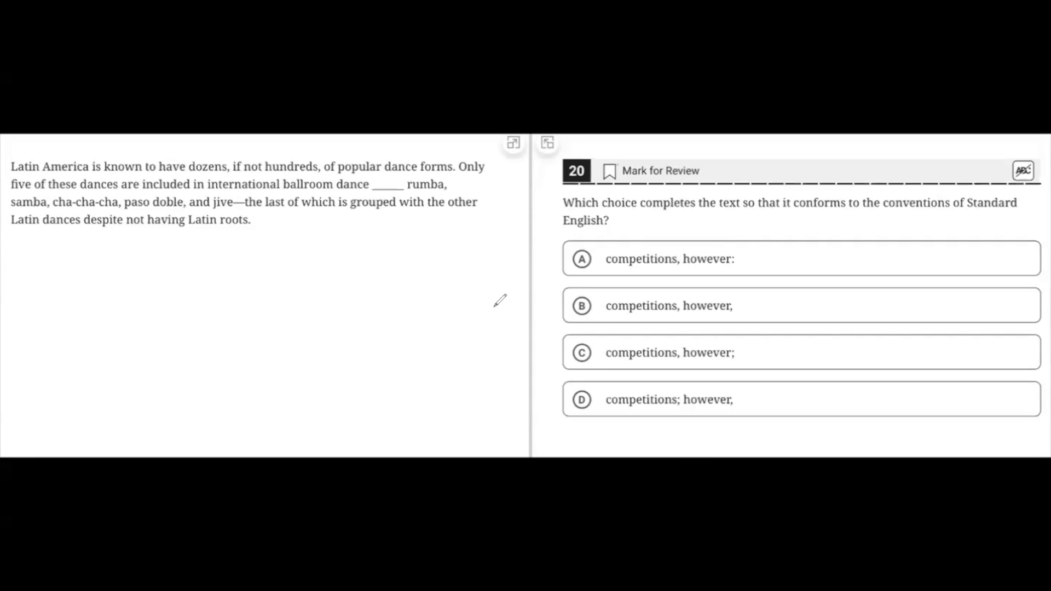
pyautogui.moveTo(476, 323)
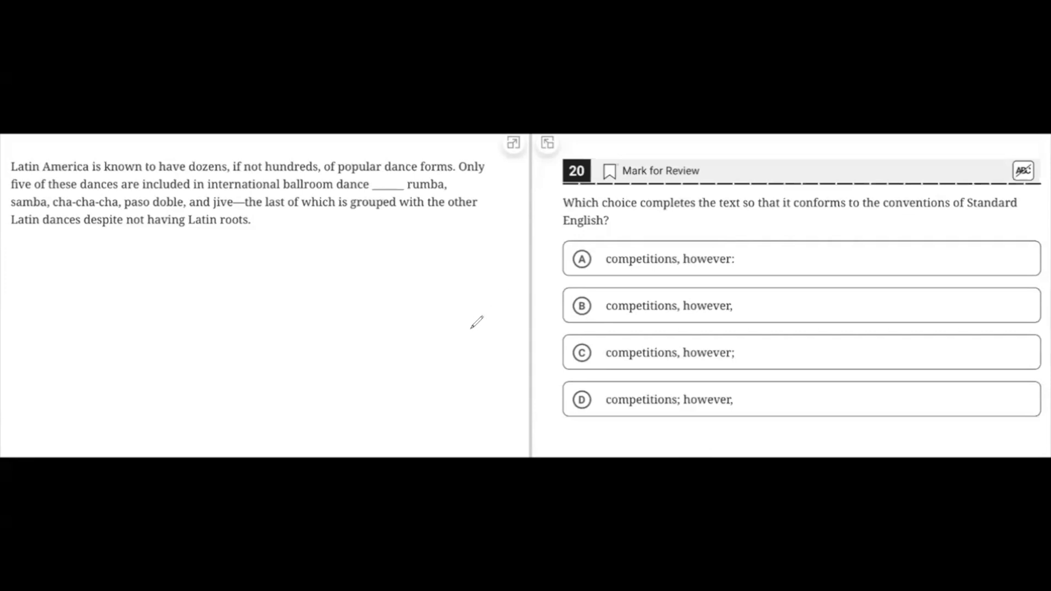
pyautogui.moveTo(474, 149)
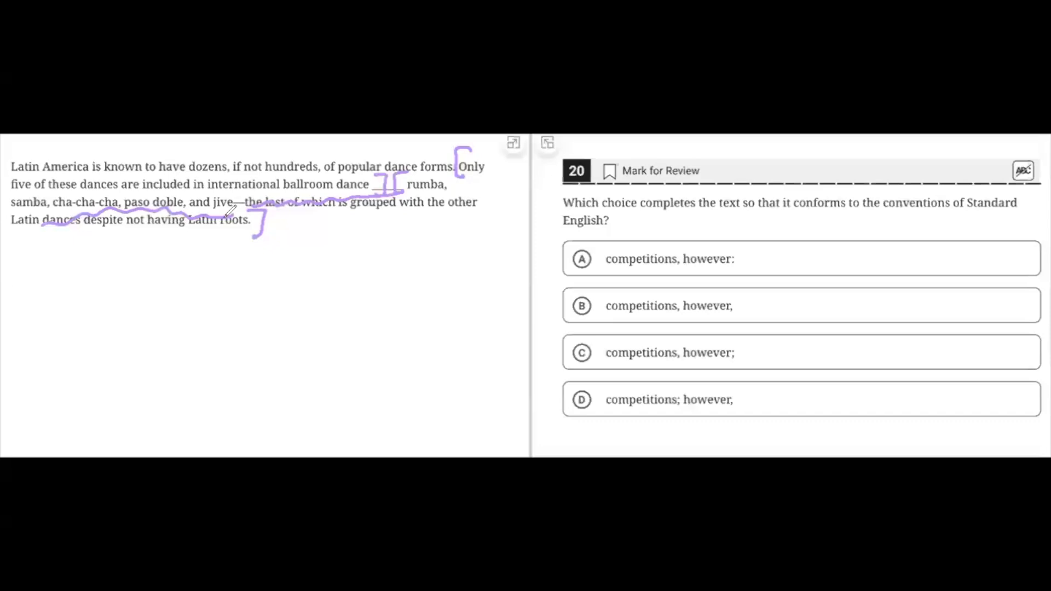
pyautogui.moveTo(392, 221)
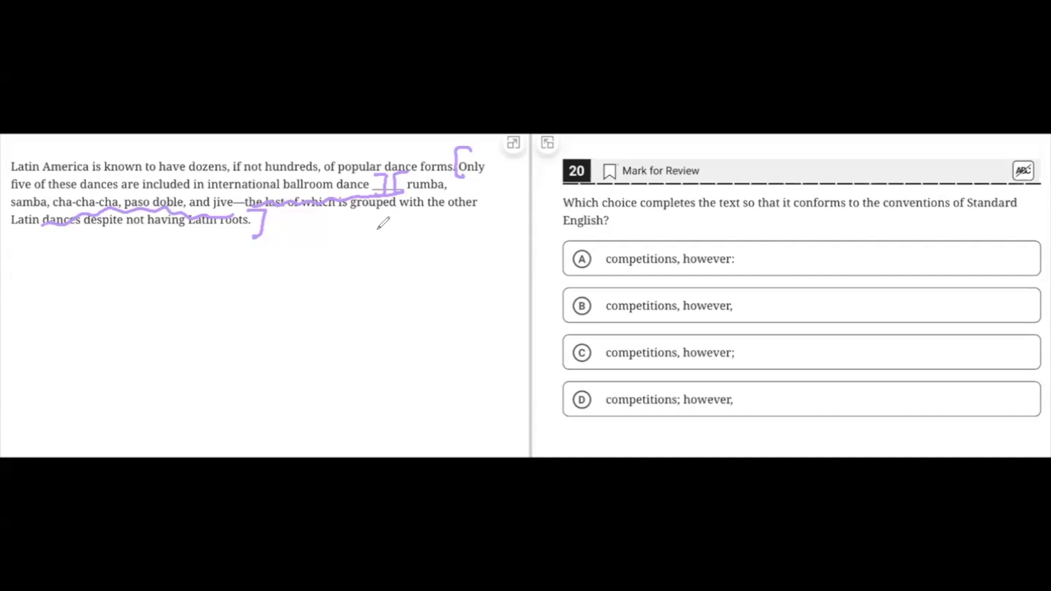
pyautogui.moveTo(379, 249)
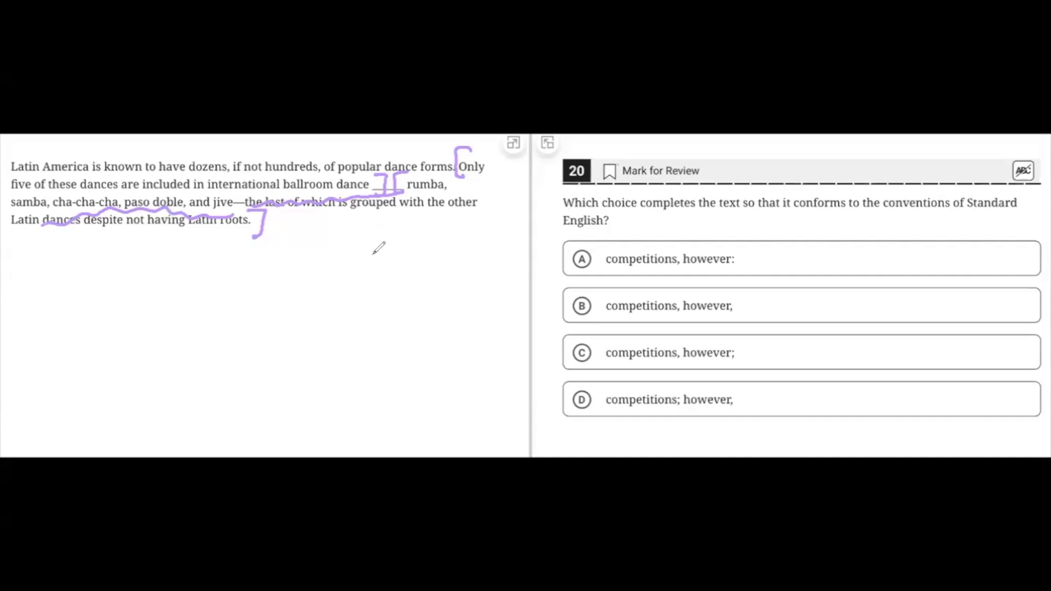
pyautogui.moveTo(391, 243)
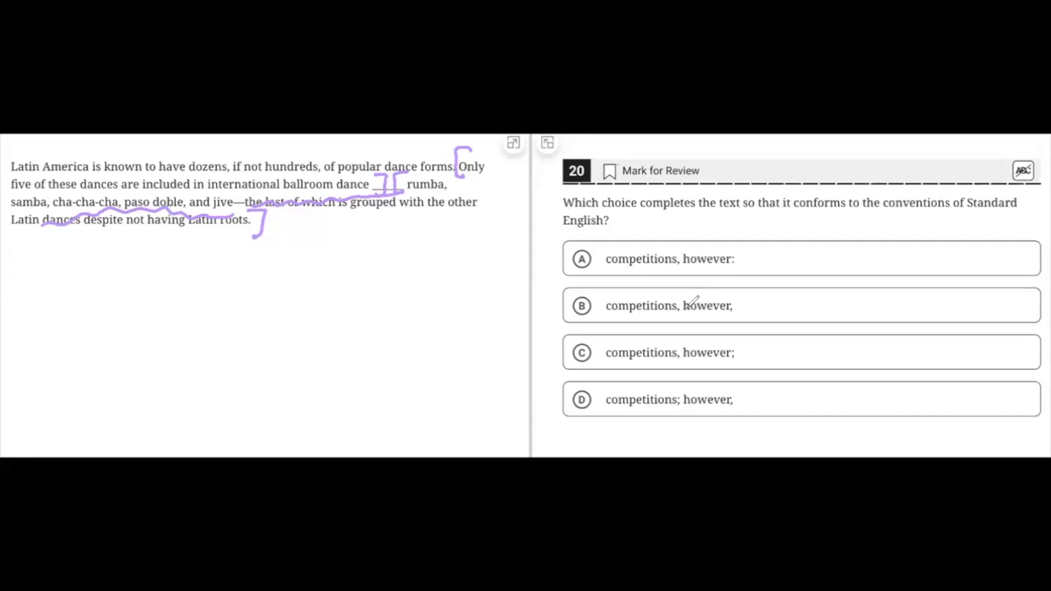
pyautogui.moveTo(432, 259)
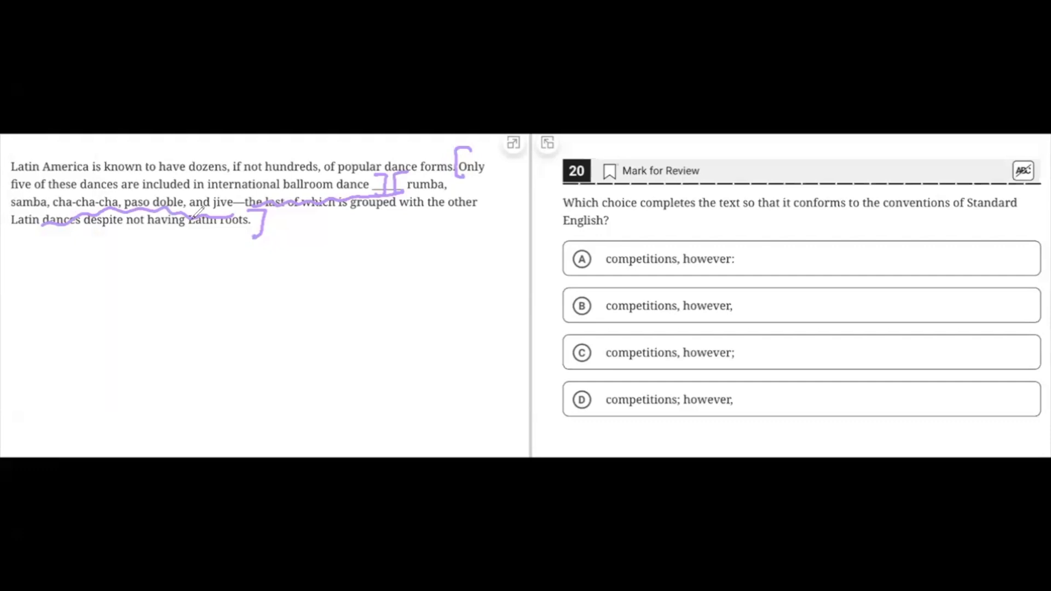
pyautogui.moveTo(215, 184)
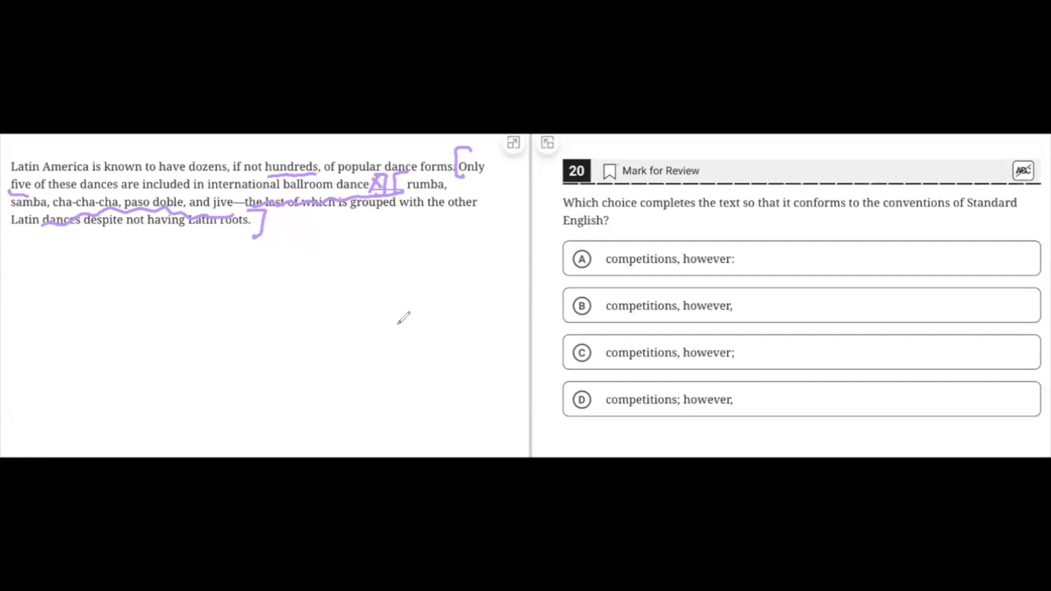
pyautogui.moveTo(410, 257)
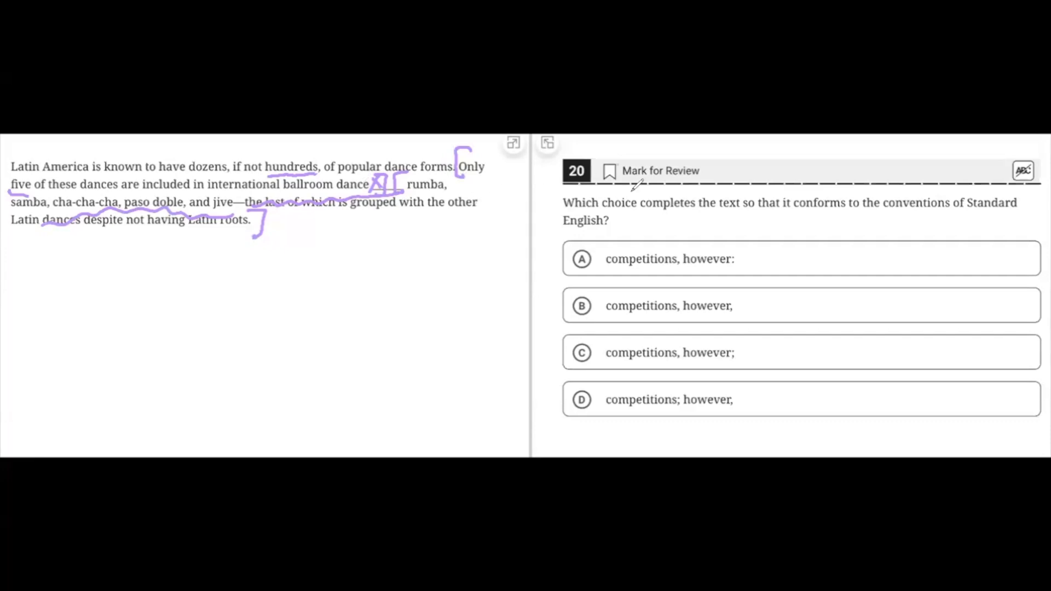
pyautogui.moveTo(549, 311)
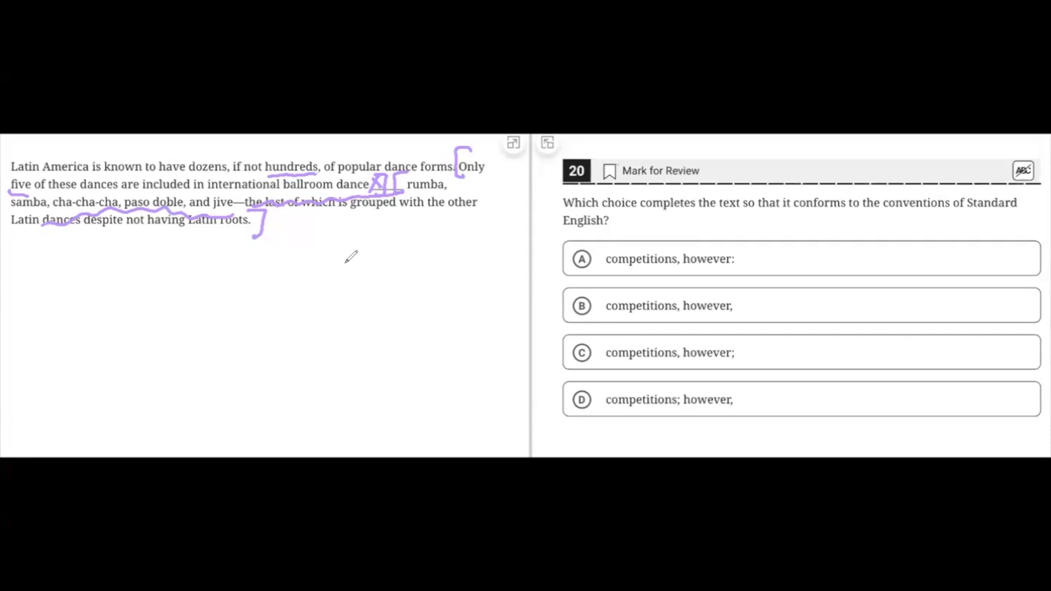
pyautogui.moveTo(347, 279)
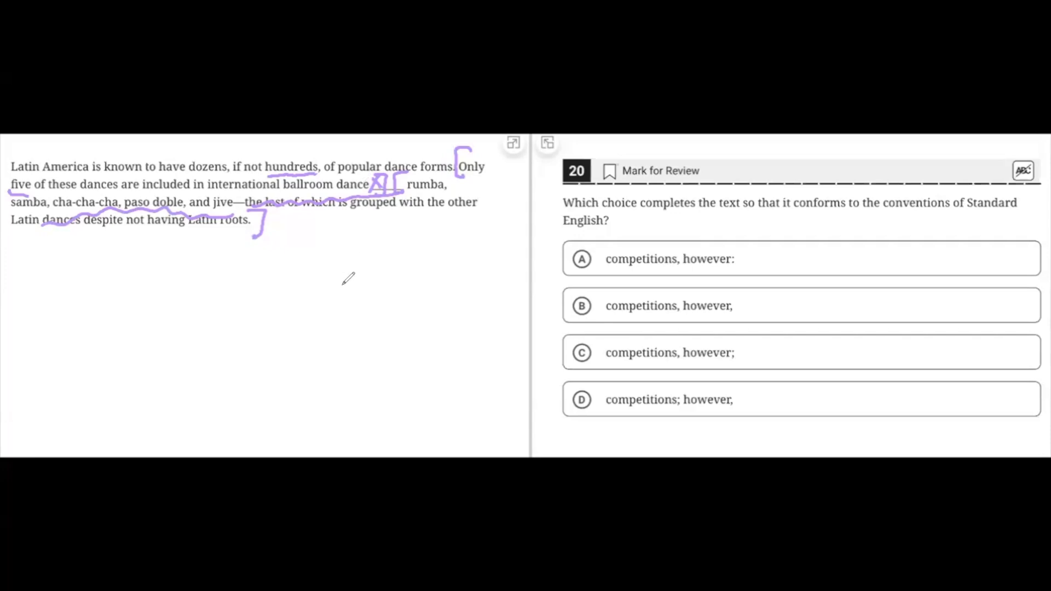
pyautogui.write('Periods .')
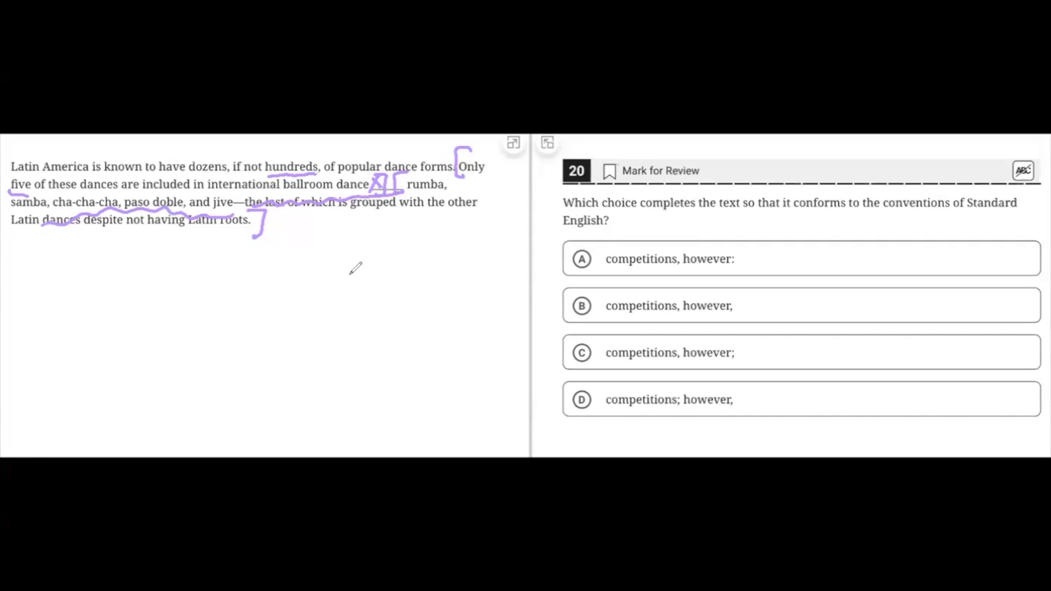
pyautogui.moveTo(358, 262)
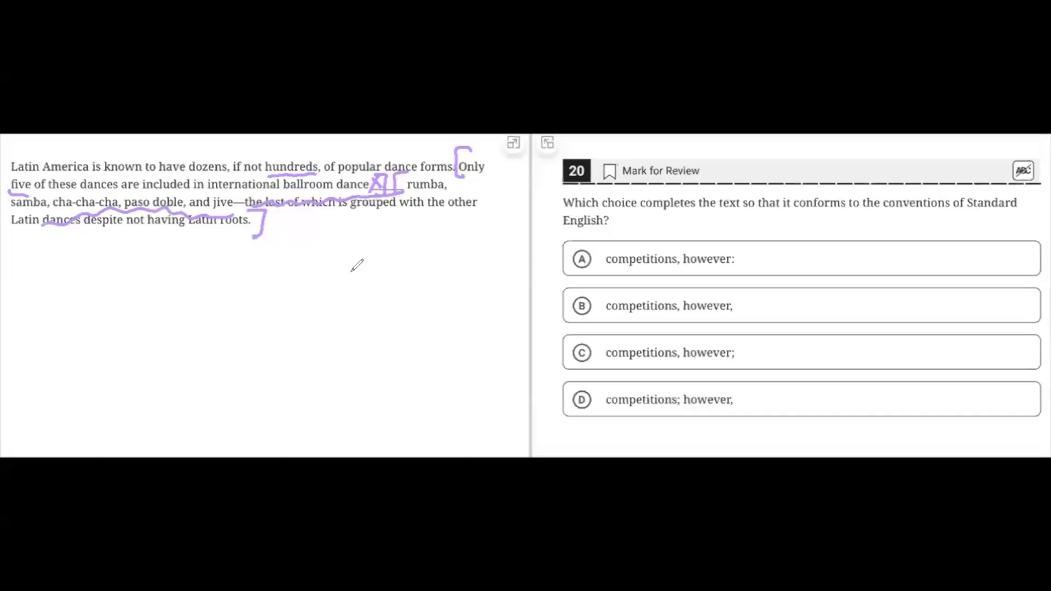
pyautogui.moveTo(364, 256)
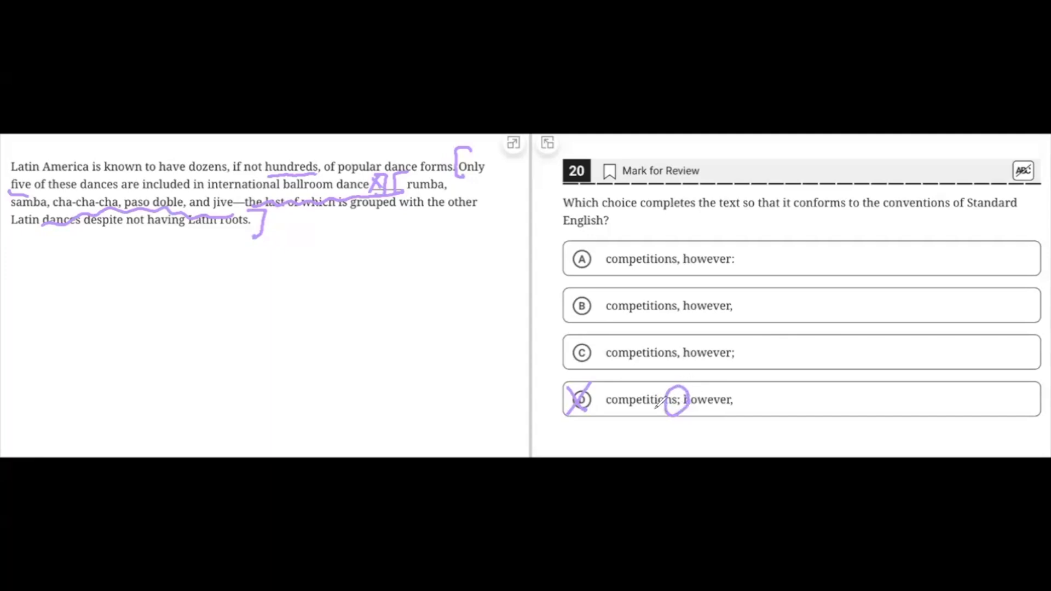
pyautogui.moveTo(602, 284)
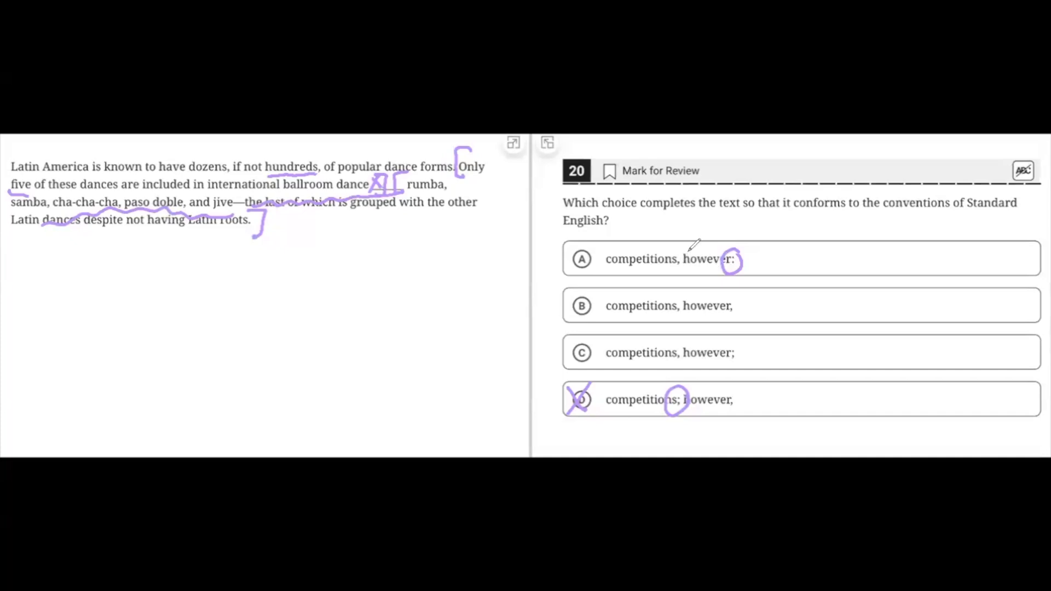
pyautogui.moveTo(702, 257)
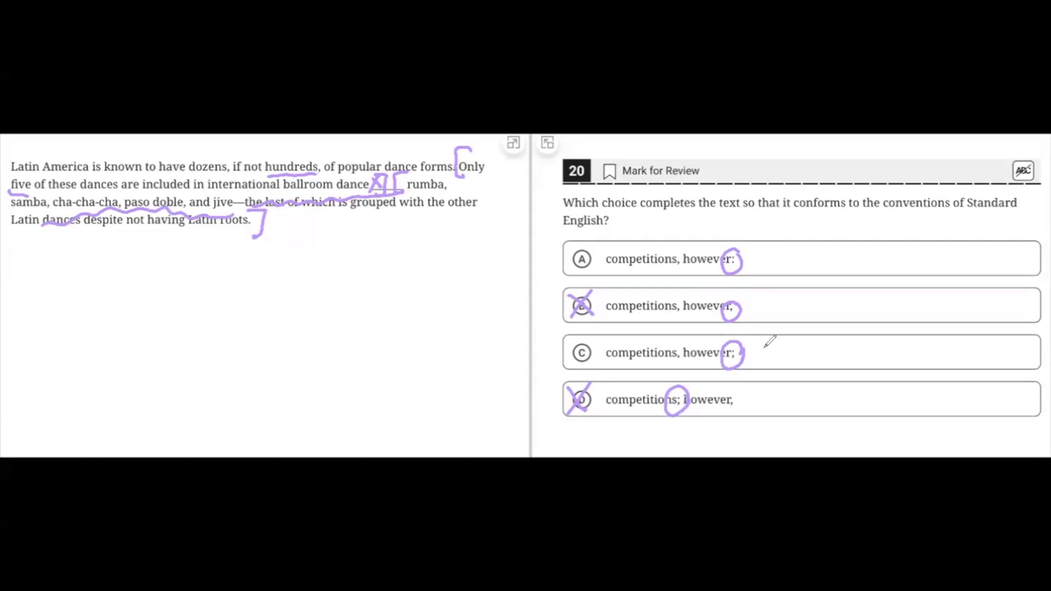
pyautogui.moveTo(768, 344)
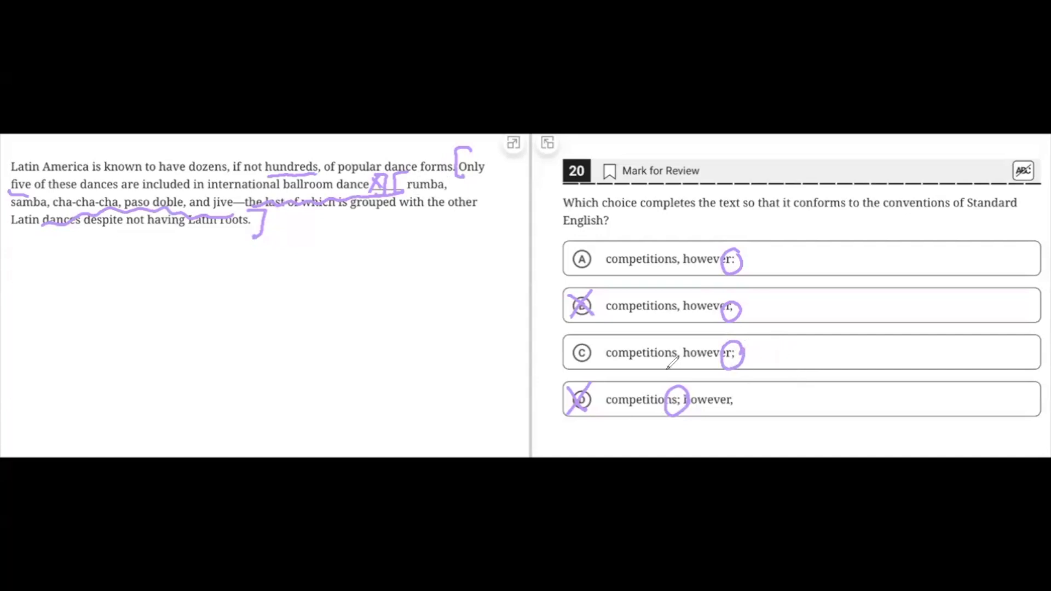
# Ink over choices B and C, crossing out B and circling the punctuation after 'however'
pyautogui.click(581, 352)
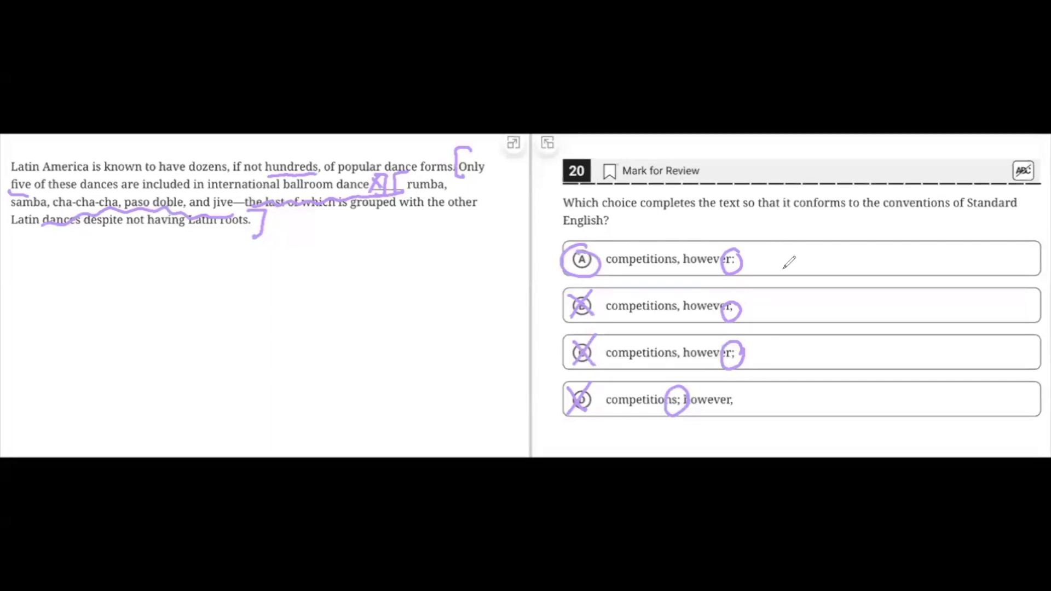
pyautogui.moveTo(751, 255)
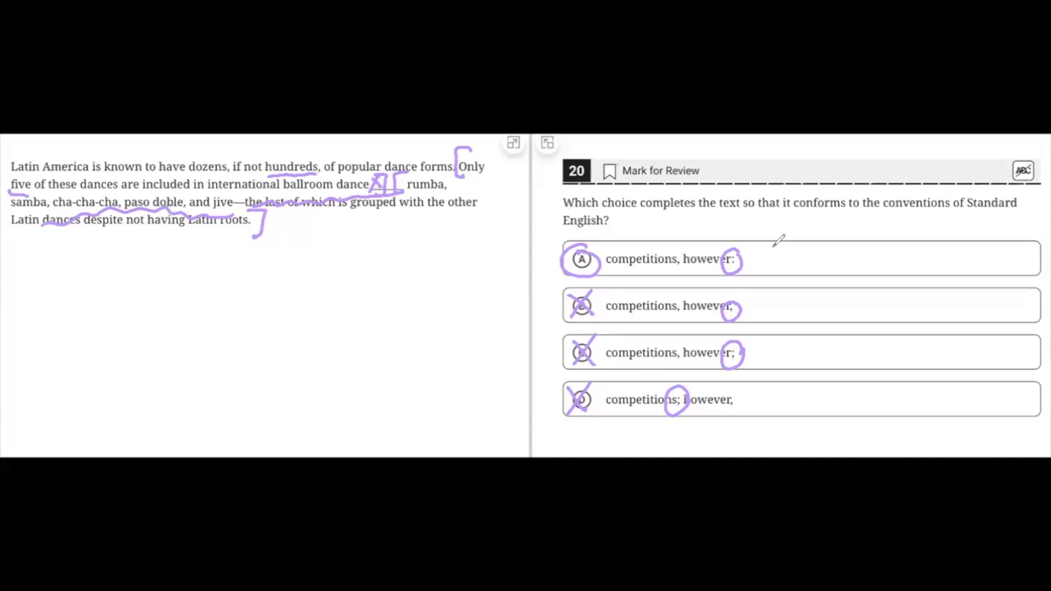
pyautogui.moveTo(771, 243)
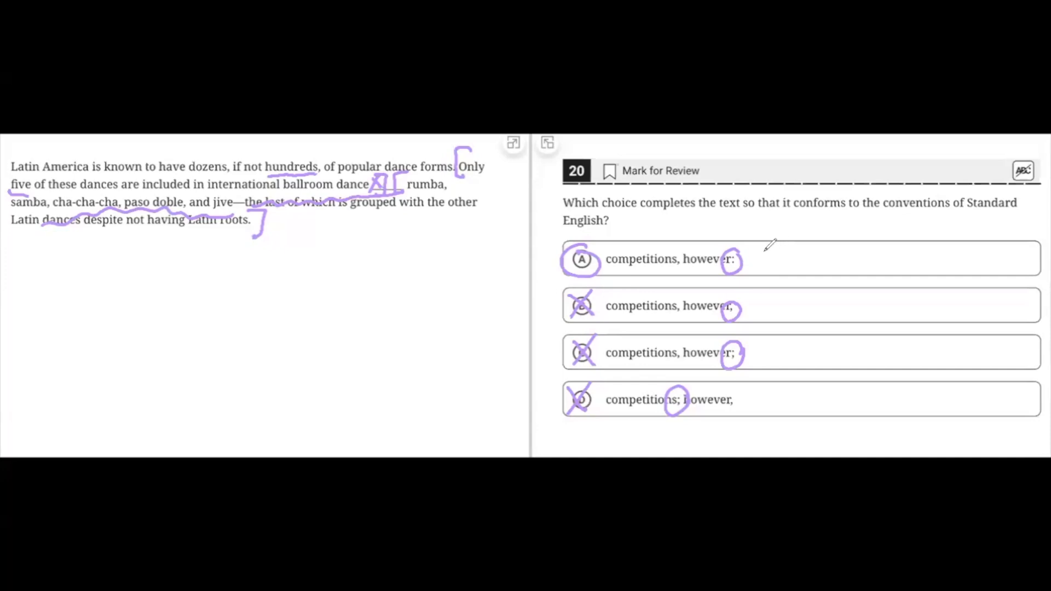
pyautogui.moveTo(785, 235)
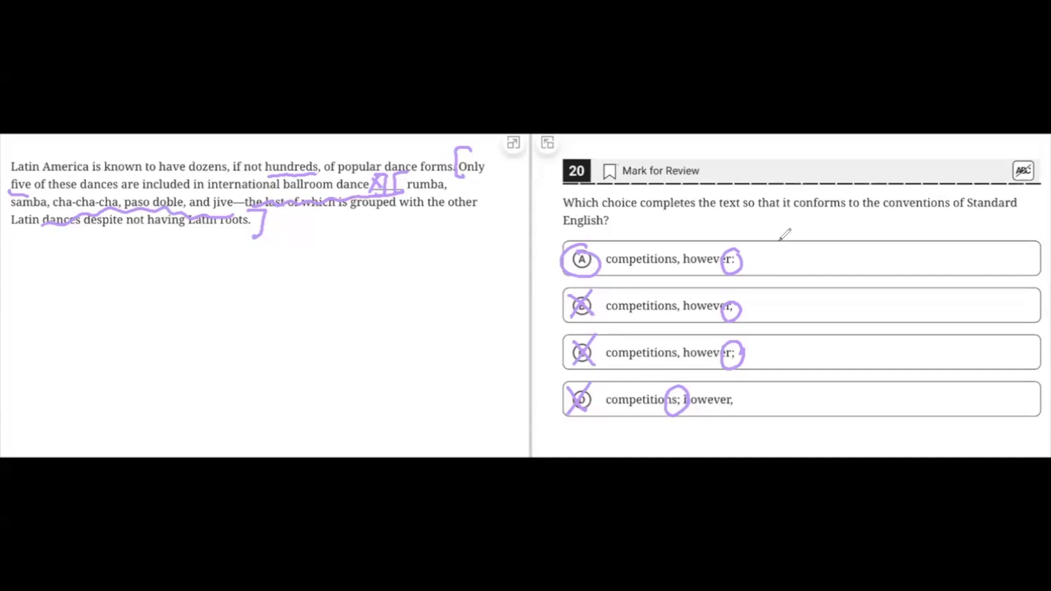